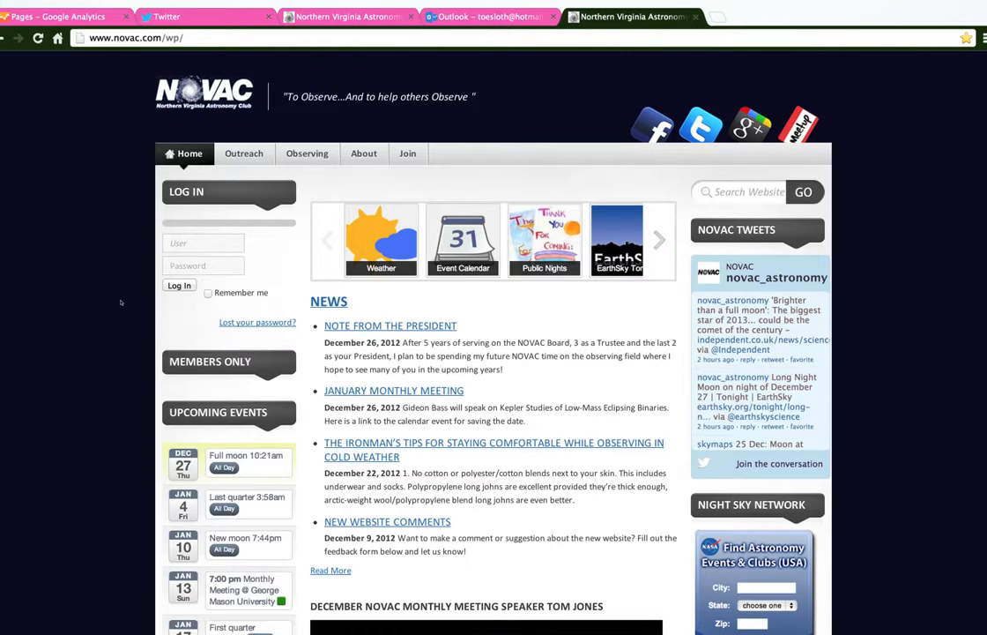
# Step: Enter user name 'subscriber' and the password into the NOVAC login form
pyautogui.click(203, 242)
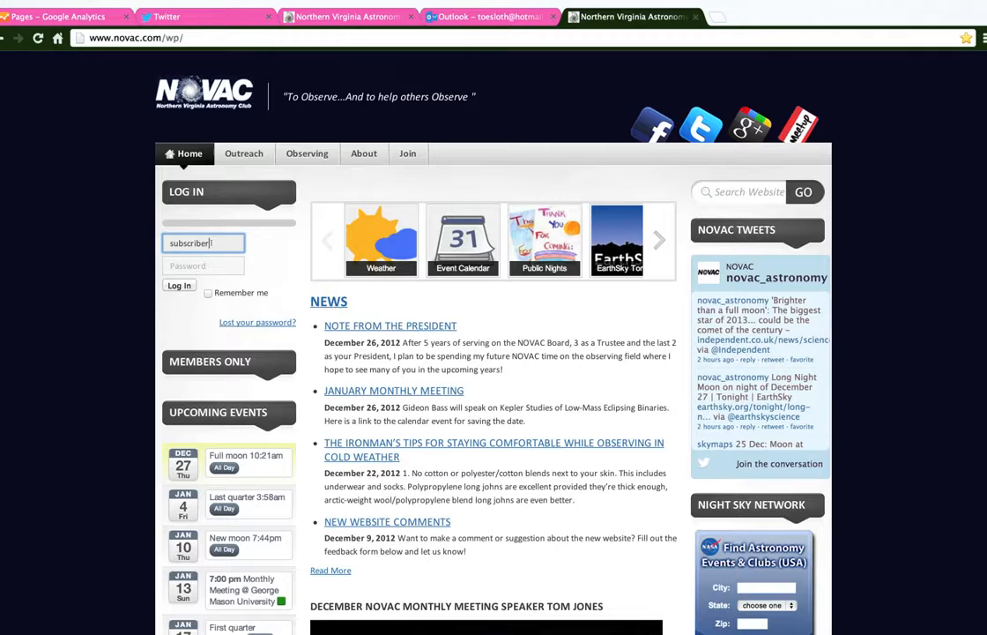
pyautogui.click(204, 265)
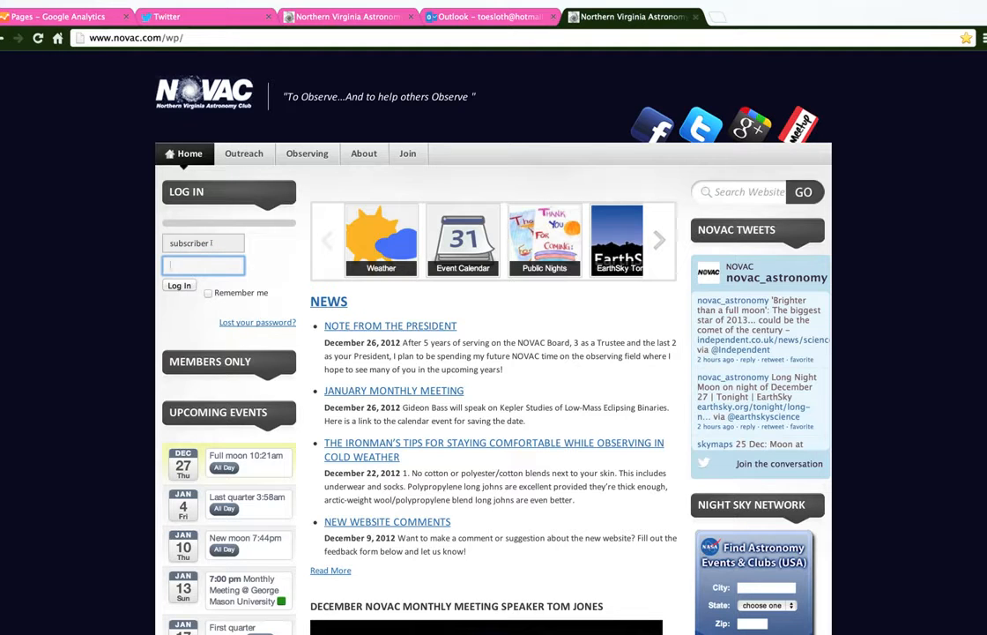
pyautogui.write('password')
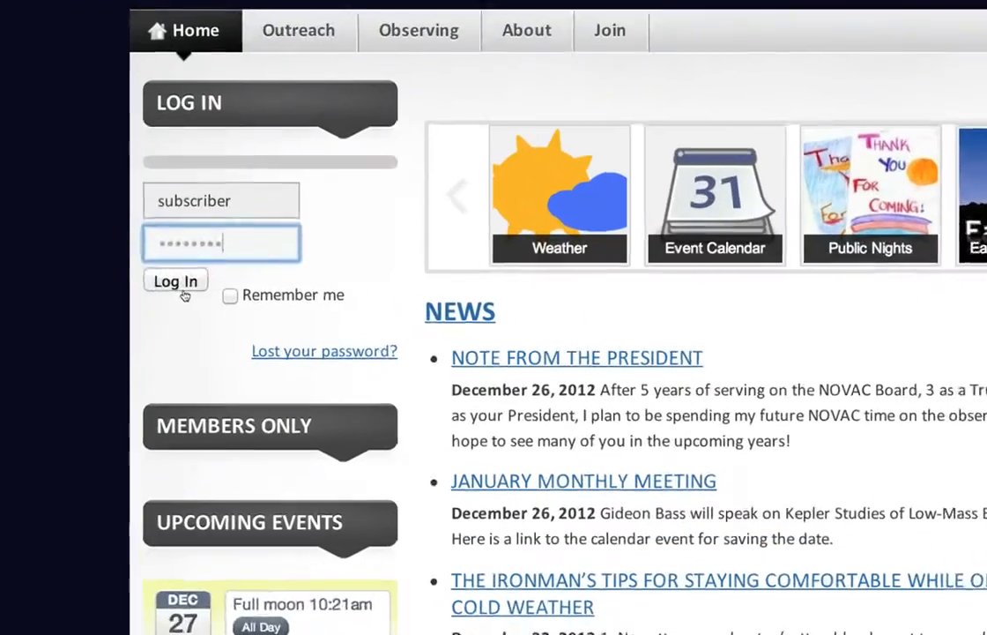
# Step: Submit the login as 'subscriber' and expand the Members Only menu
pyautogui.click(175, 280)
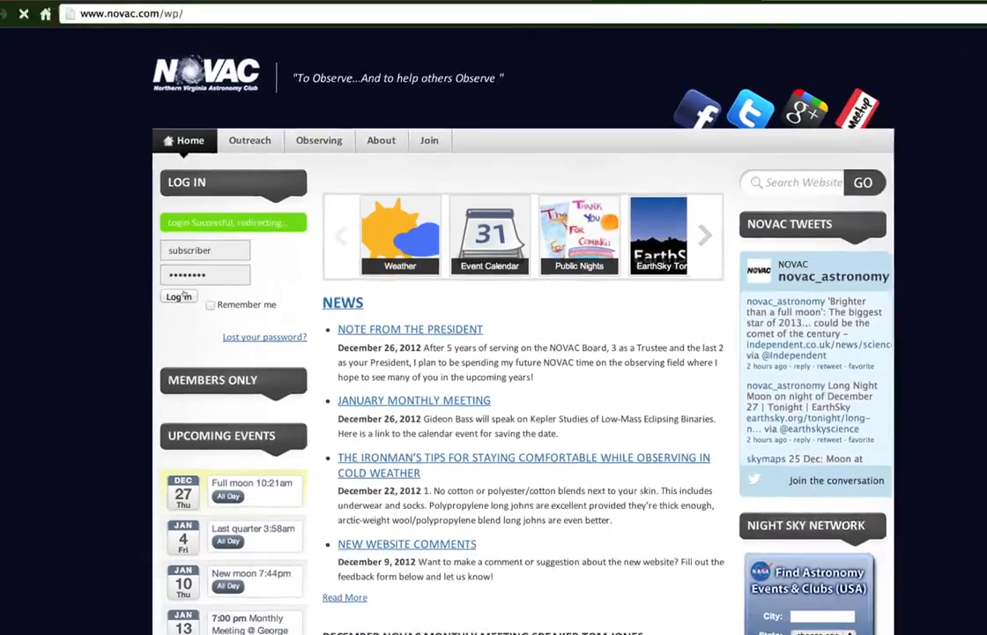
pyautogui.click(177, 296)
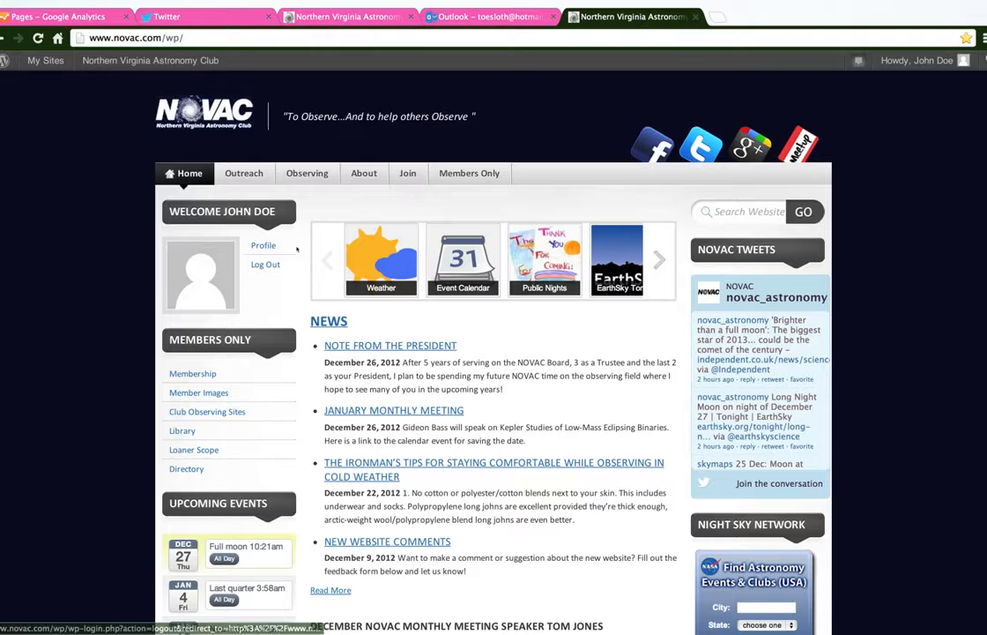
pyautogui.click(469, 173)
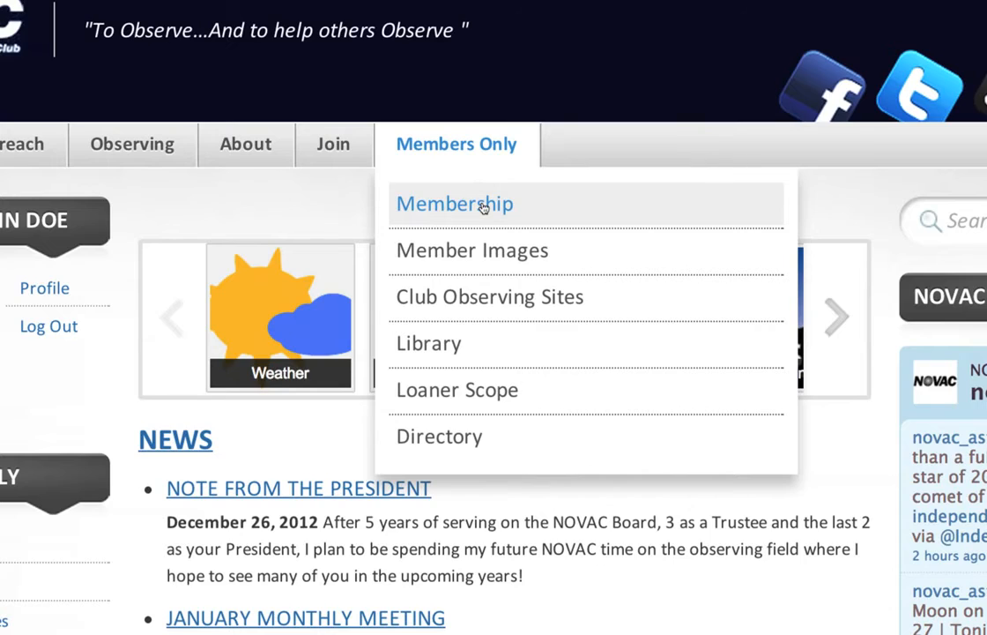
# Step: Choose Membership from the Members Only dropdown to open the Members page
pyautogui.click(454, 204)
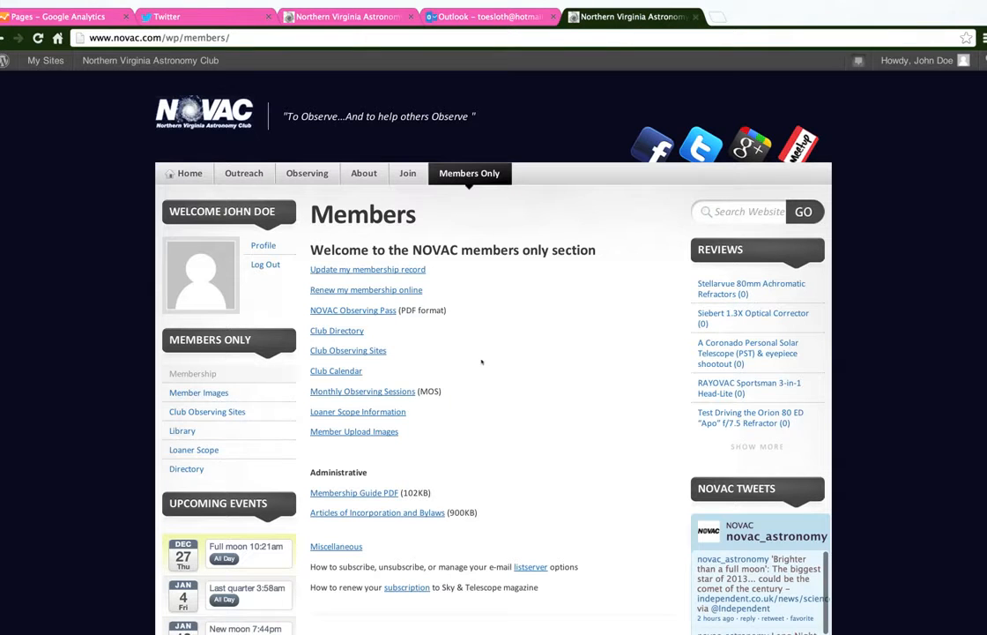